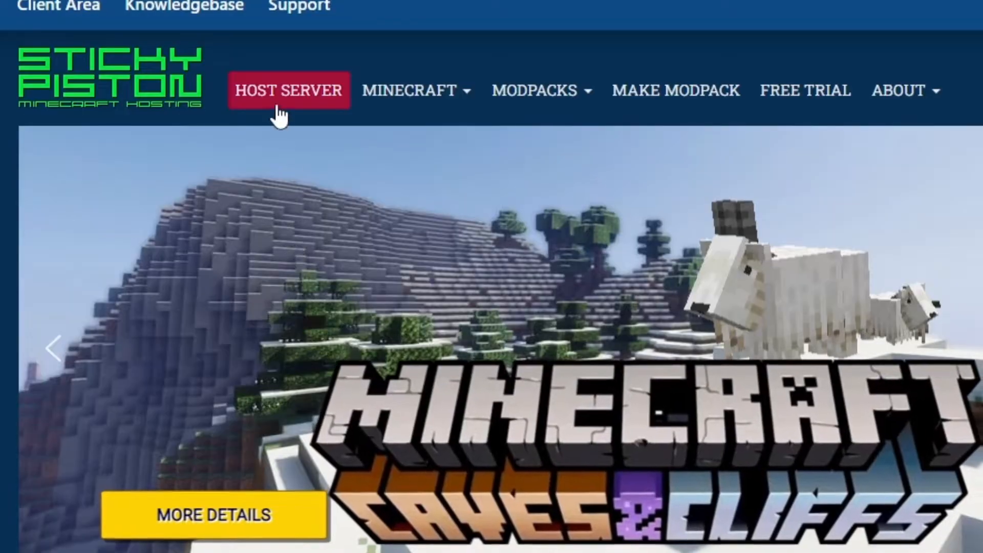
# Order a hosted Minecraft 1.16.4 Nether Update server and continue to account registration.
pyautogui.click(289, 90)
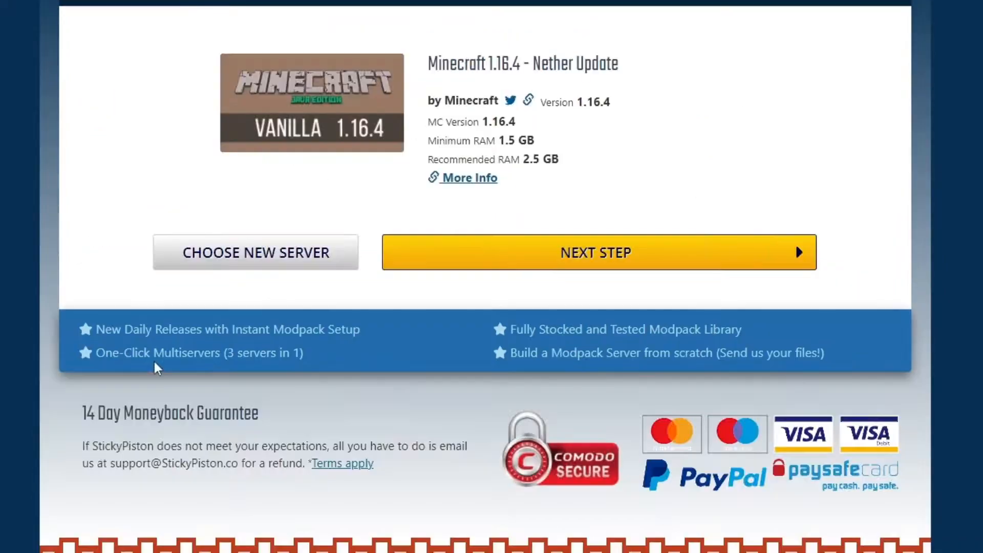
pyautogui.click(595, 252)
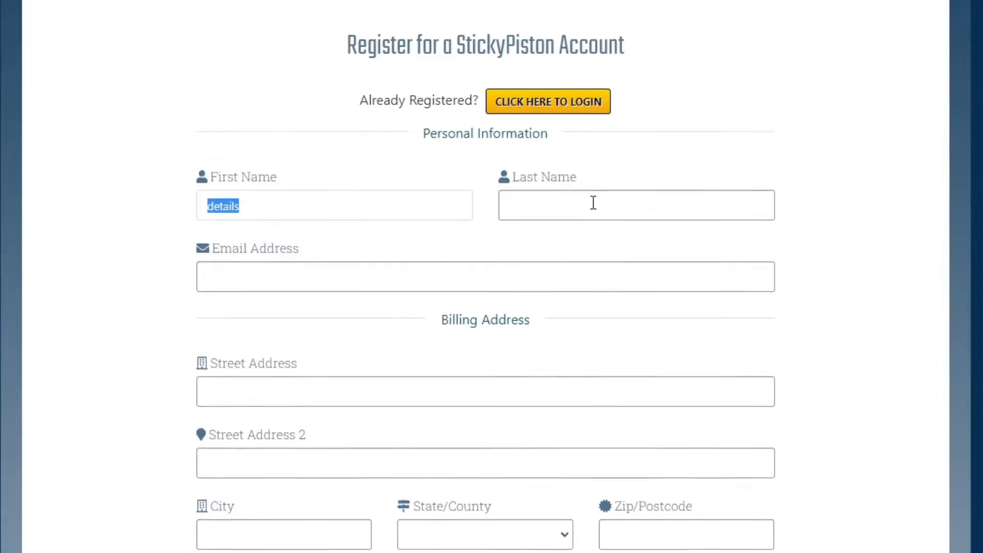
pyautogui.scroll(-3)
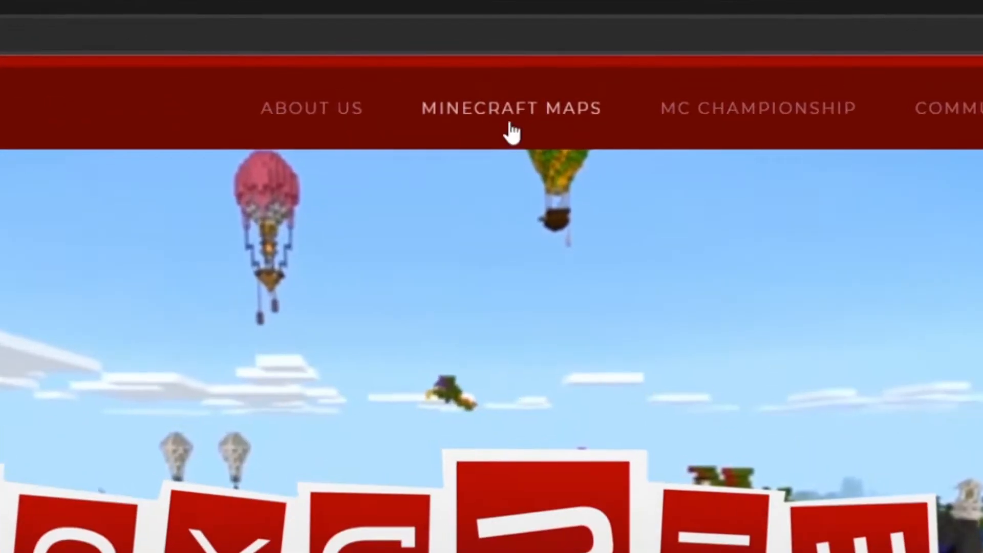
# Download the free Java 1.16.4 version of Terra Swoop Force from Minecraft Maps.
pyautogui.click(513, 108)
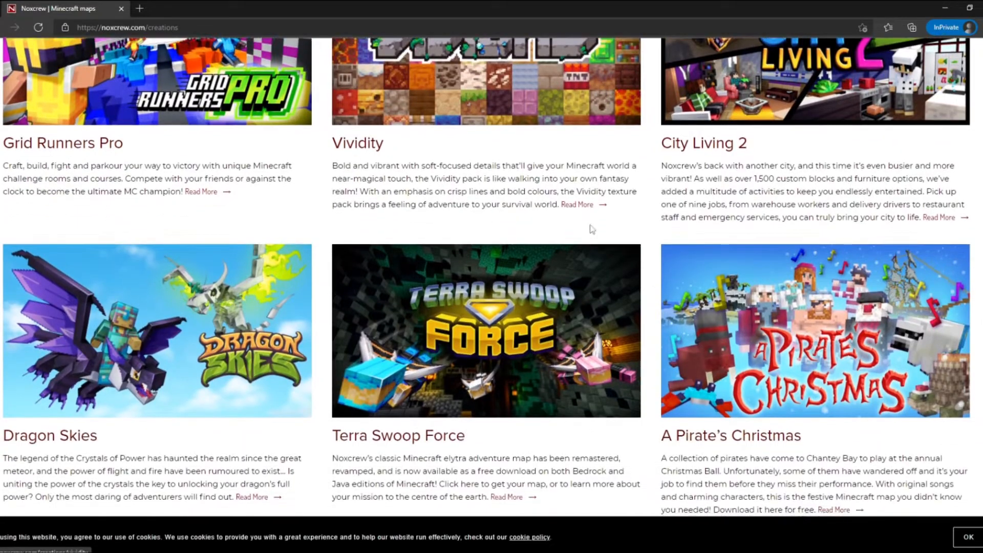
pyautogui.click(487, 331)
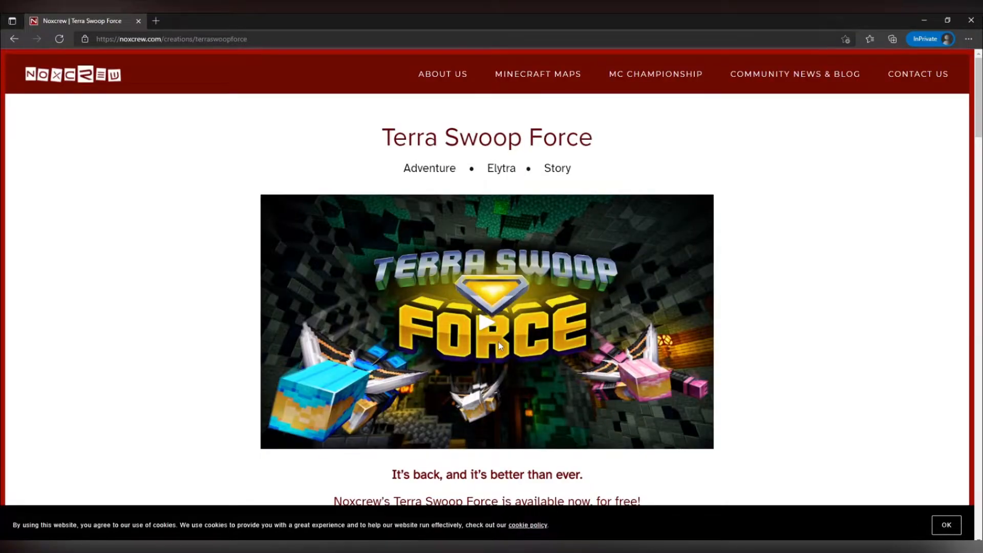
pyautogui.scroll(-3)
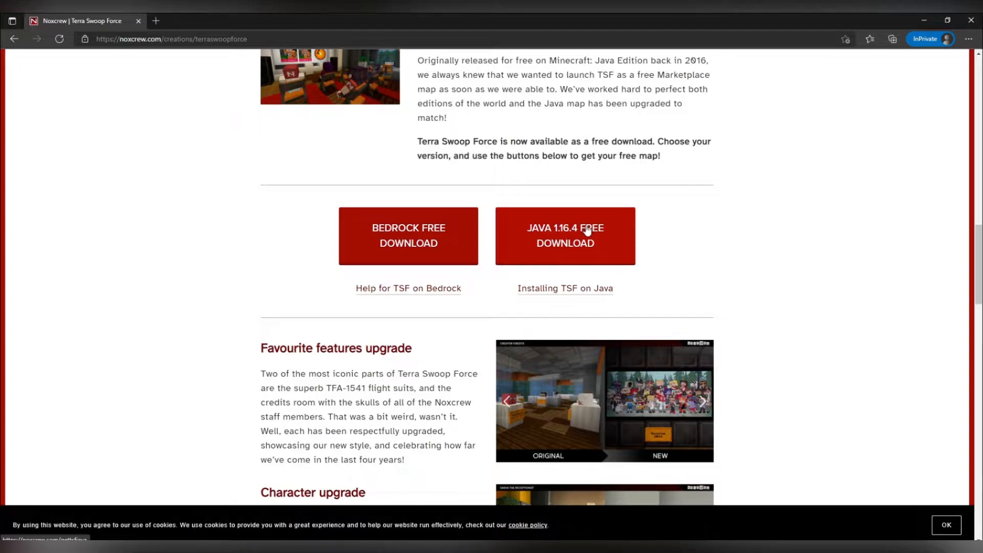
pyautogui.click(566, 236)
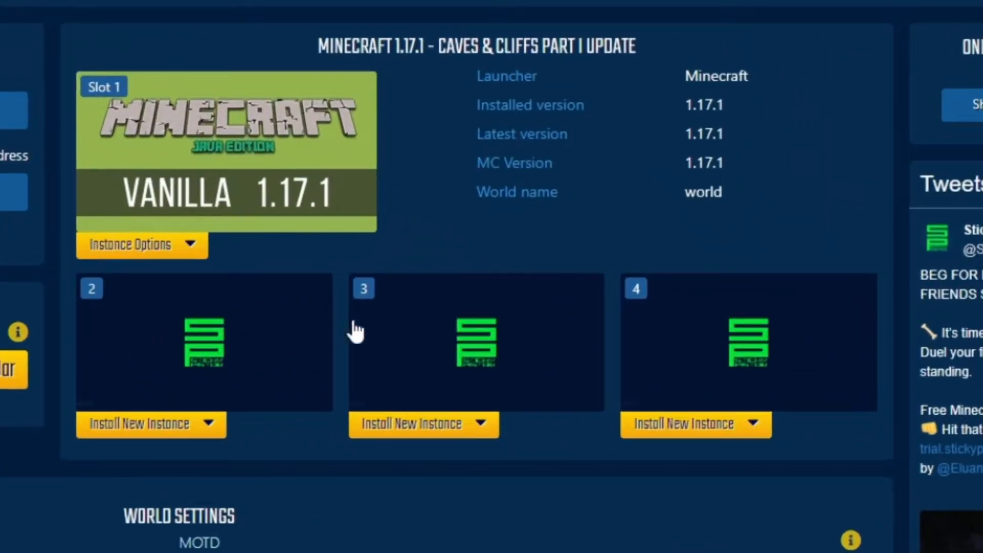
pyautogui.moveTo(128, 323)
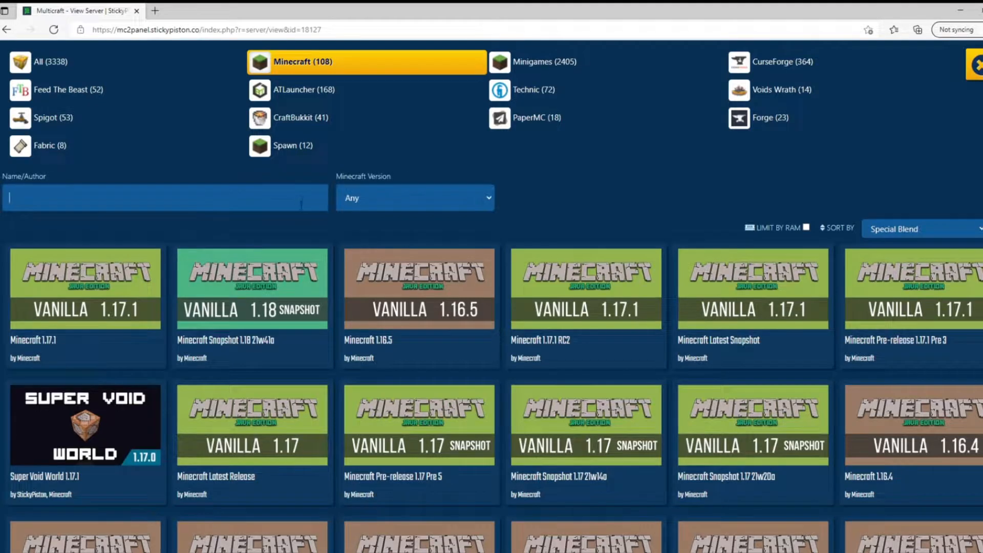
# Search versions for '1.16.' and install Minecraft 1.16.4 into slot 2.
pyautogui.write('1.16.')
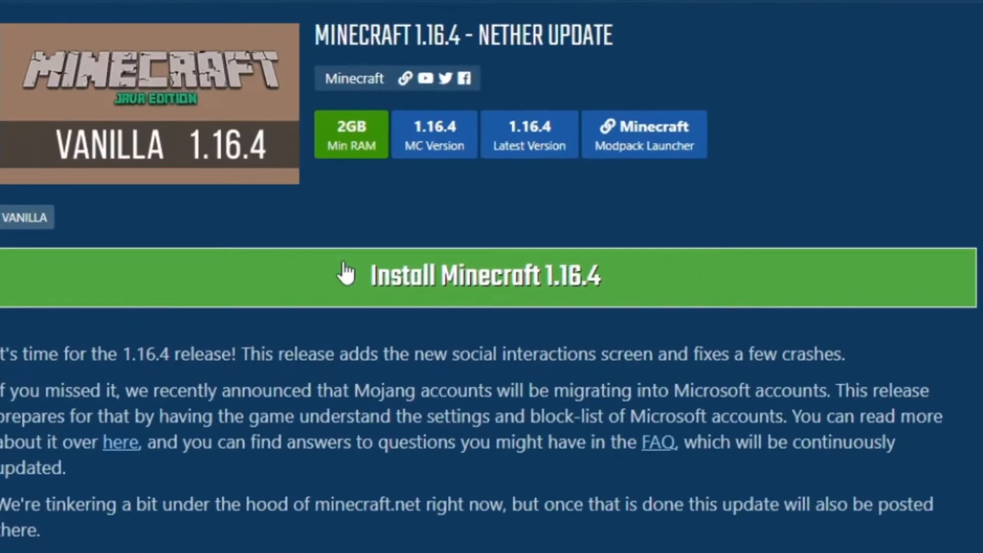
pyautogui.click(482, 275)
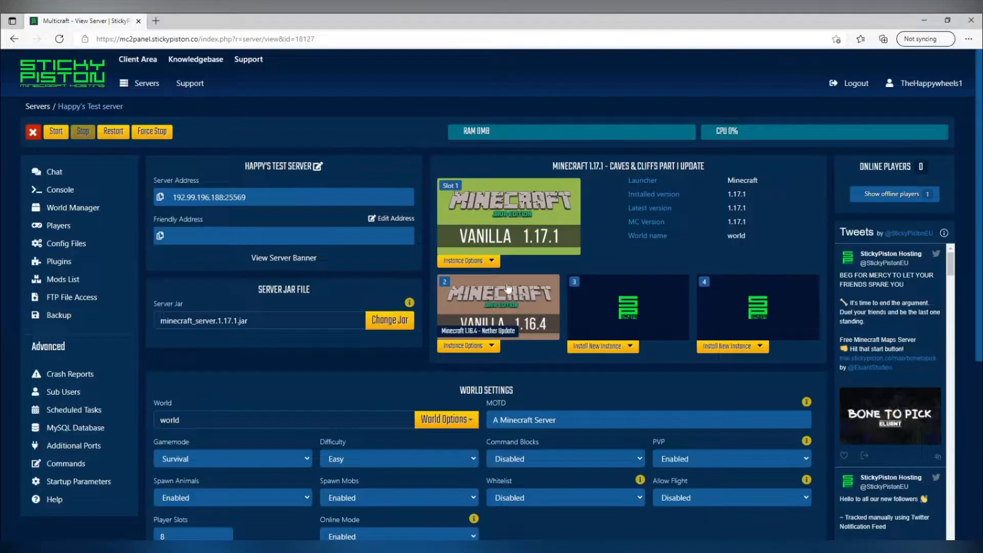
pyautogui.moveTo(514, 315)
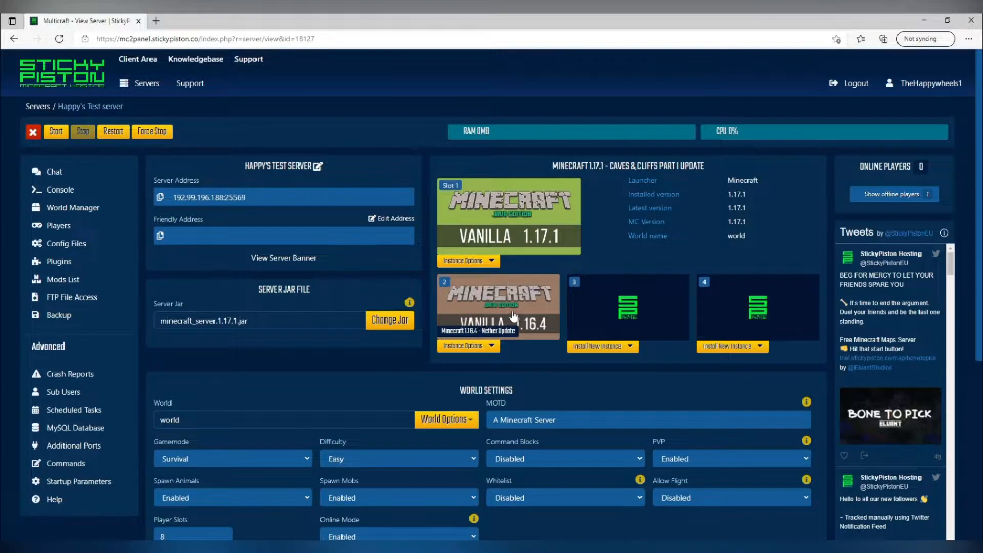
pyautogui.moveTo(494, 349)
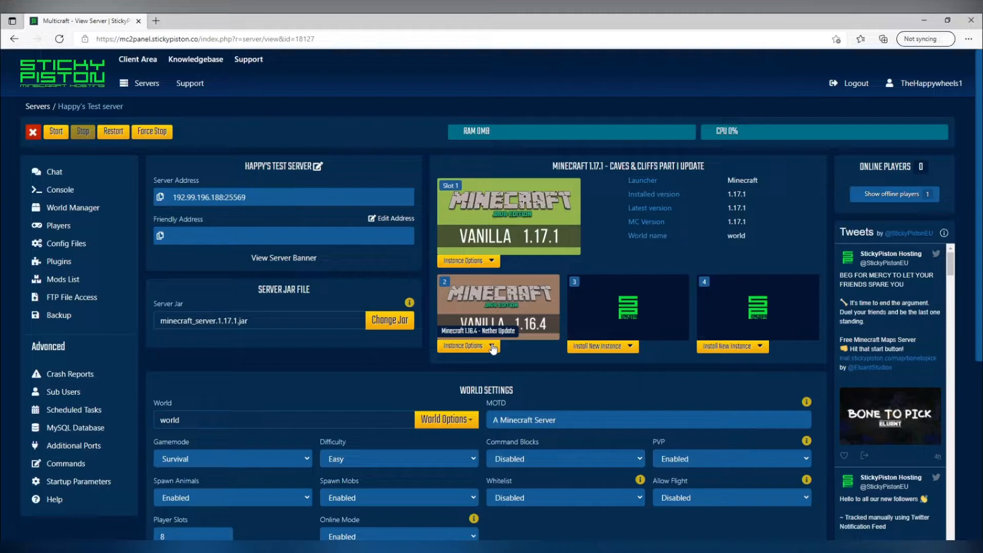
# Activate the slot 2 Minecraft 1.16.4 instance and confirm the switch.
pyautogui.click(468, 346)
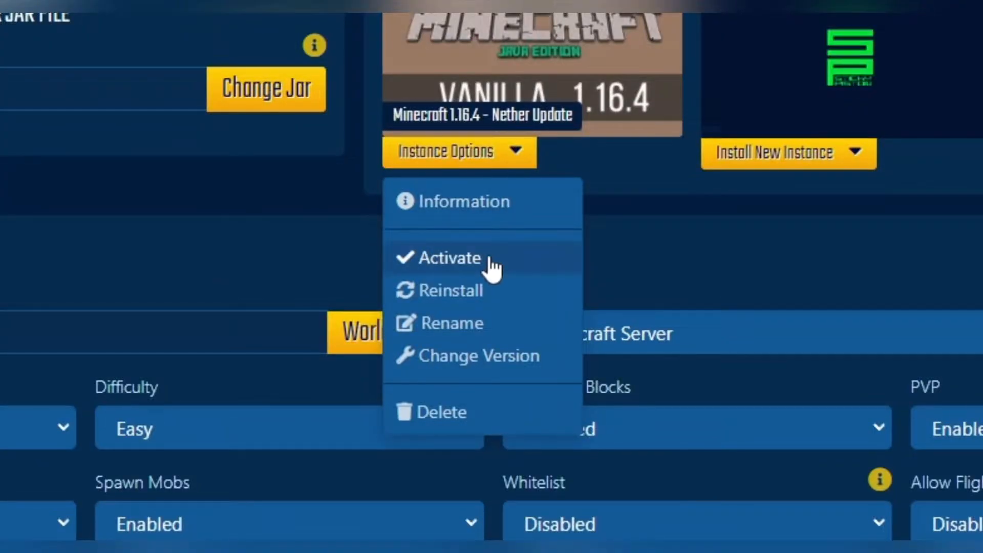
pyautogui.click(450, 258)
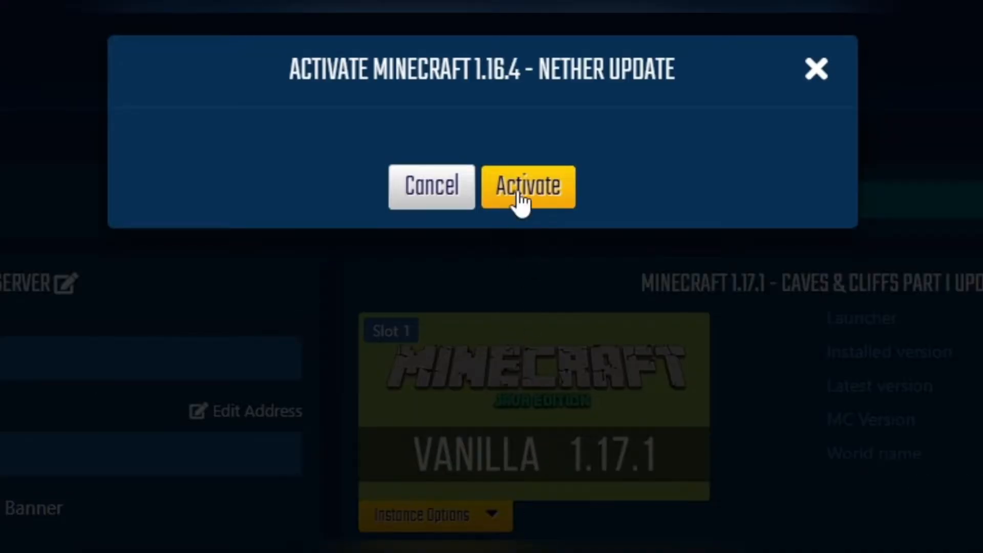
pyautogui.click(526, 187)
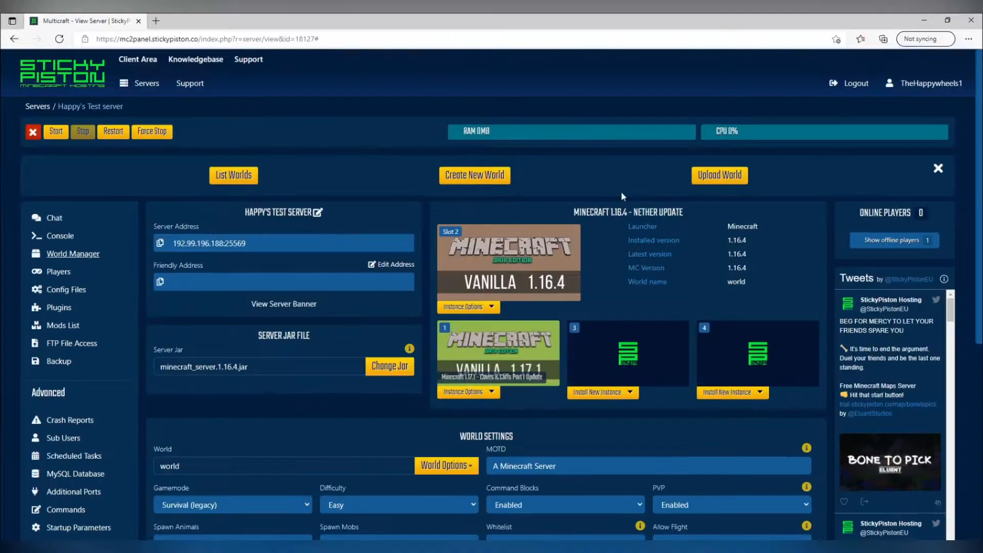
# Open Upload World and start browsing for the map files.
pyautogui.click(720, 175)
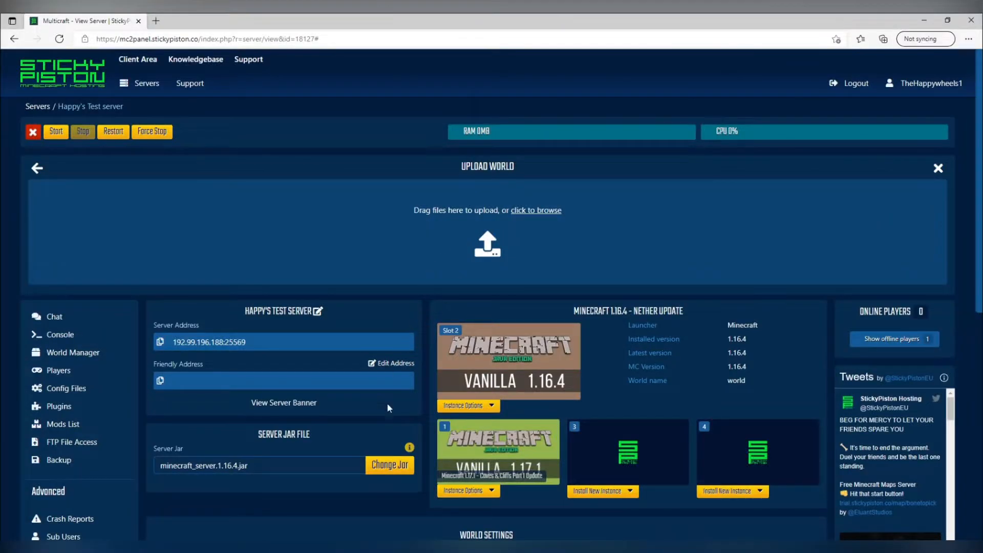
pyautogui.click(536, 209)
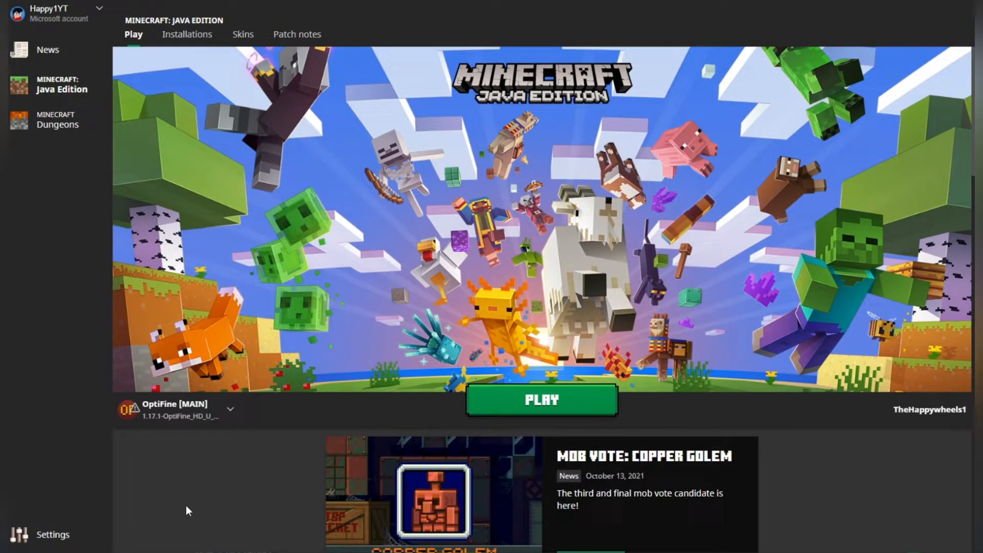
# Create a launcher installation named 1.16.4 using release 1.16.4.
pyautogui.click(185, 34)
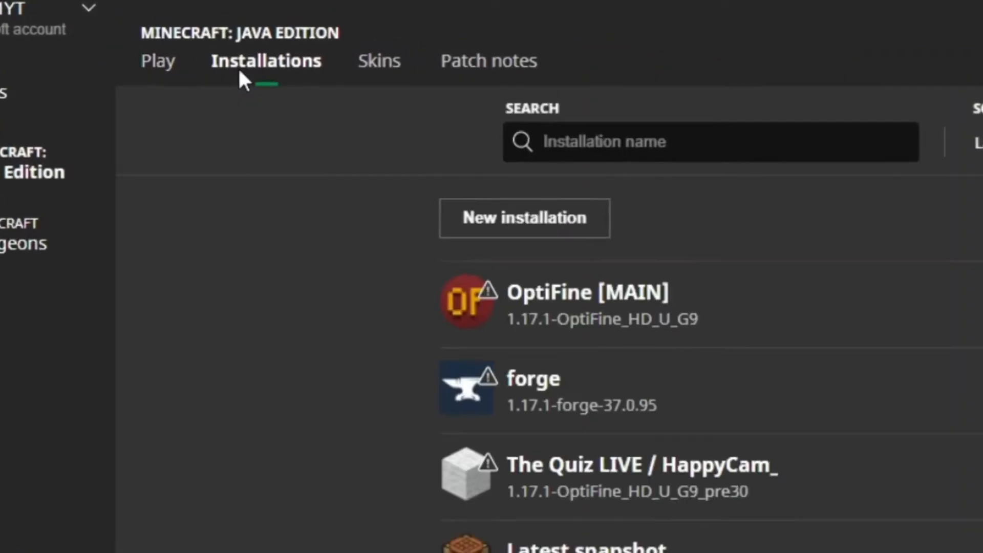
pyautogui.click(524, 218)
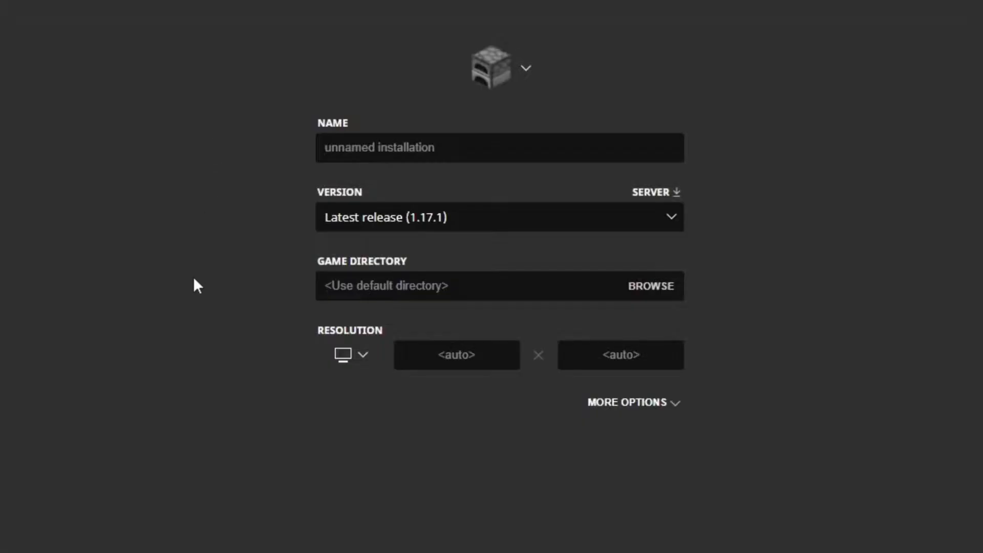
pyautogui.write('1.16.4')
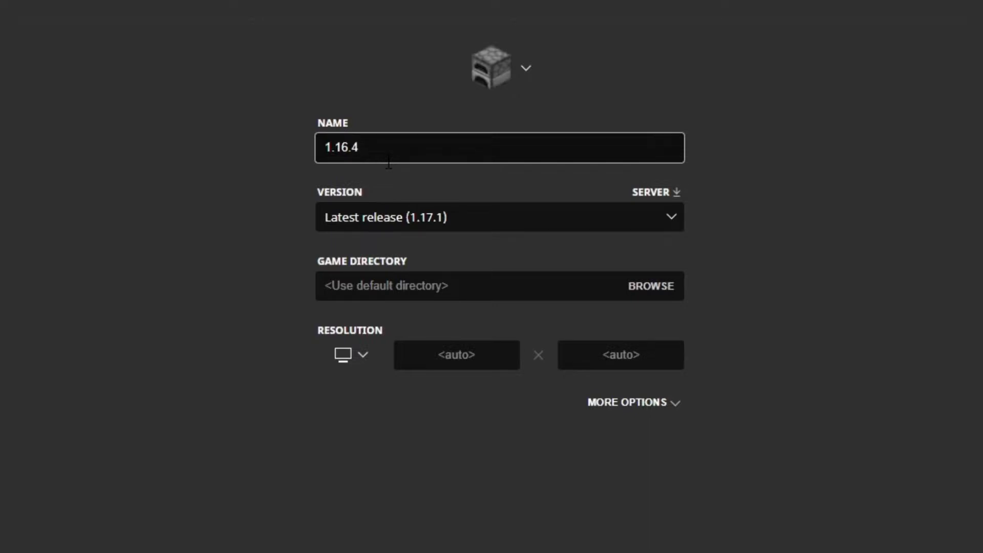
pyautogui.moveTo(426, 203)
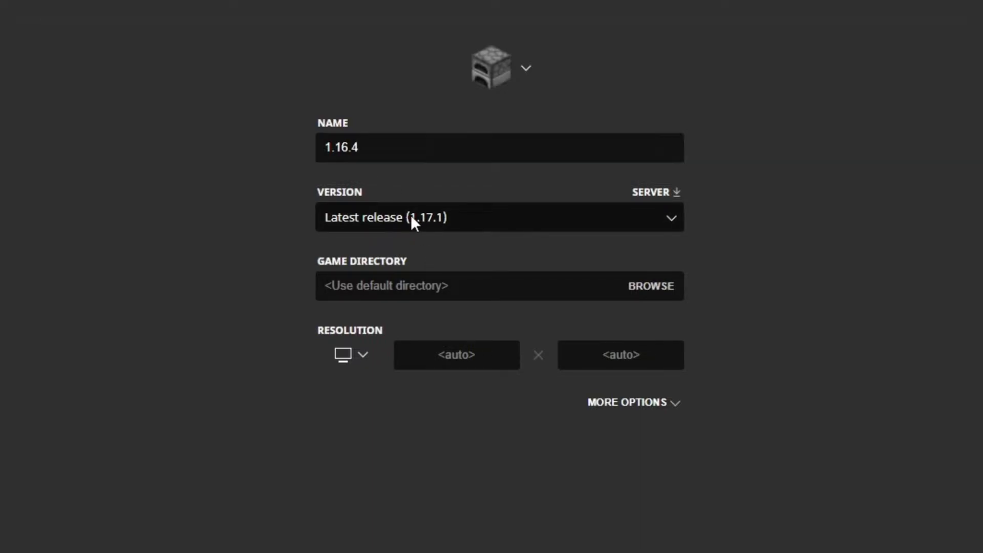
pyautogui.click(496, 217)
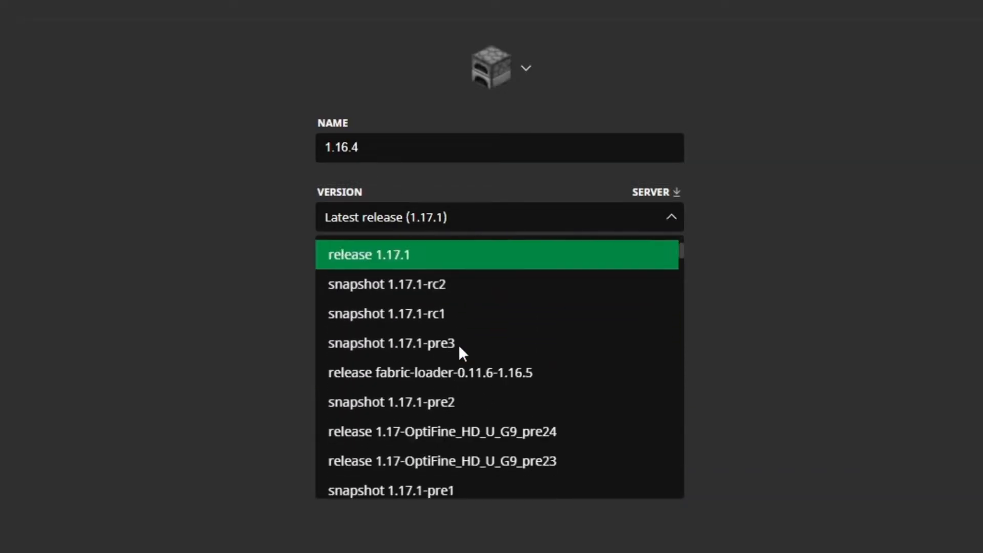
pyautogui.scroll(-3)
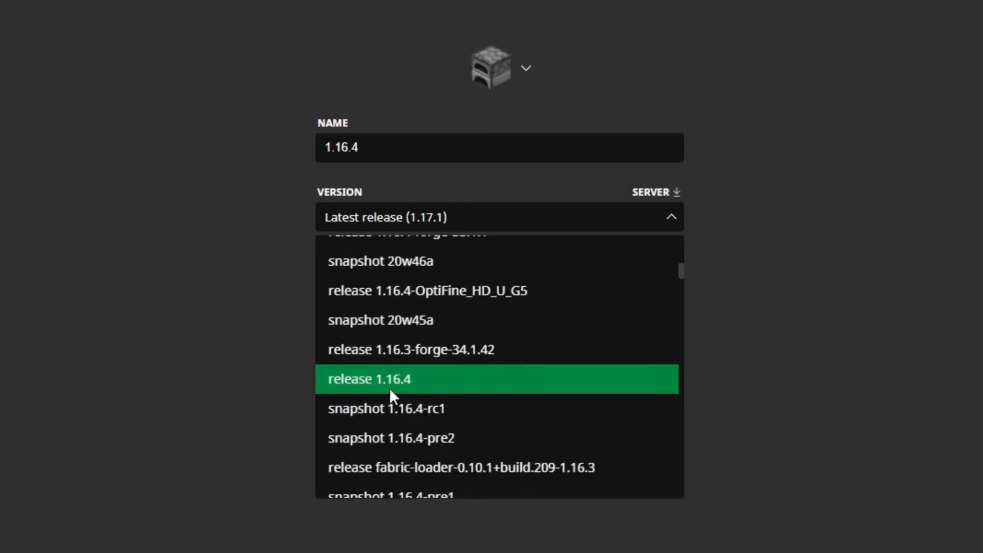
pyautogui.click(385, 380)
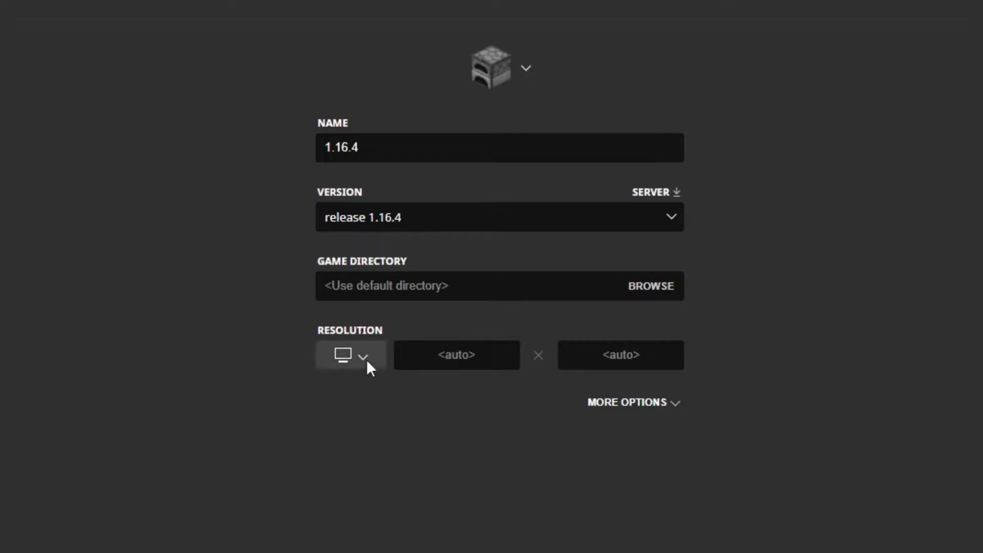
pyautogui.click(367, 356)
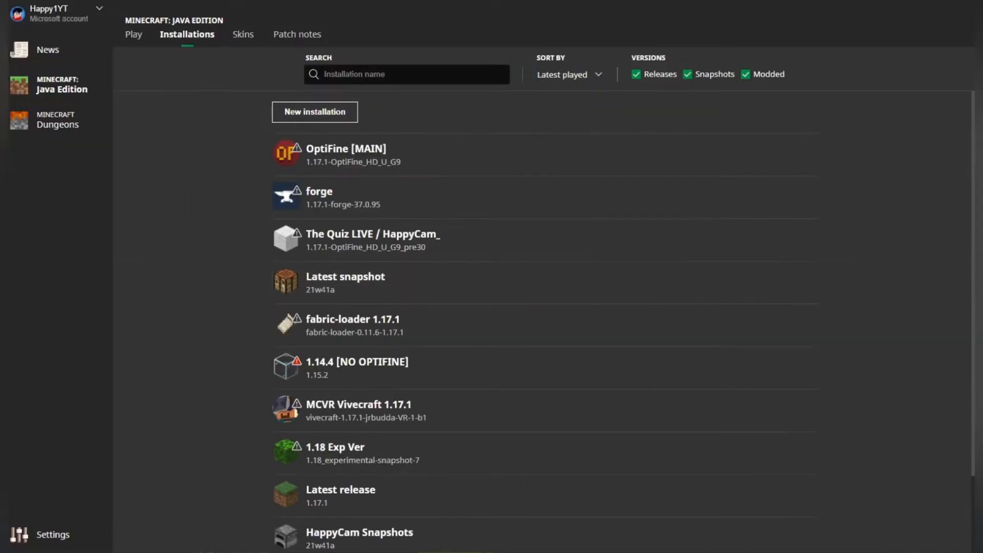
# Select the 1.16.4 installation on the Play screen.
pyautogui.click(134, 34)
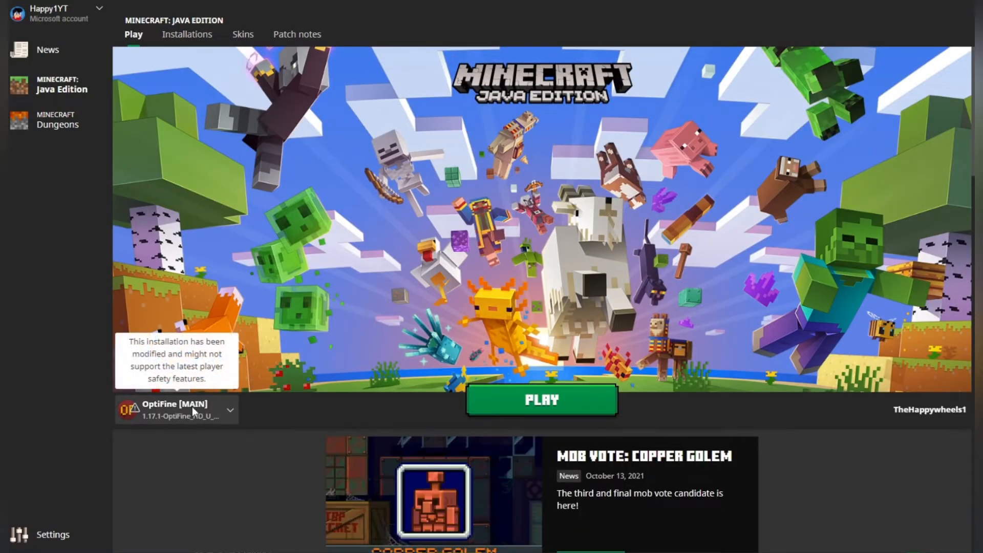
pyautogui.click(229, 410)
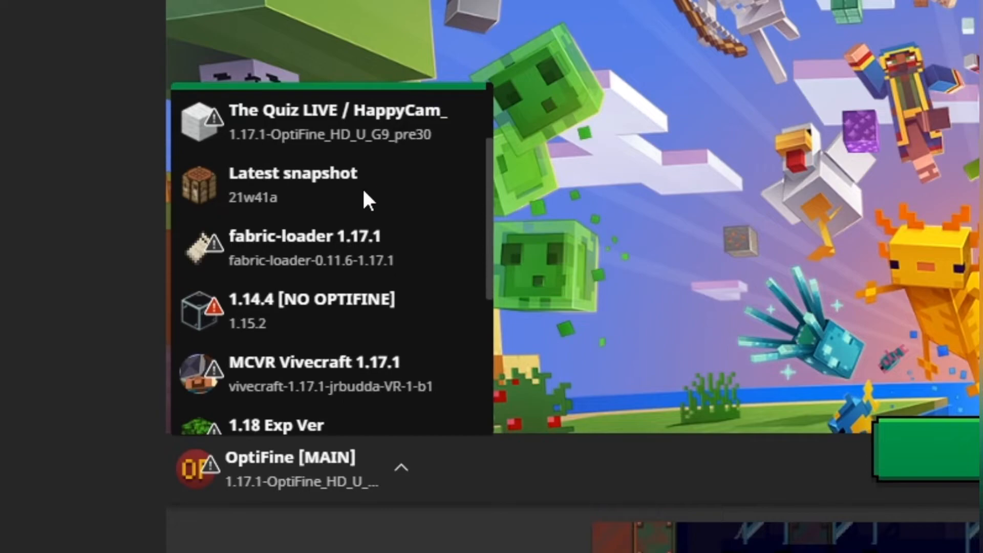
pyautogui.scroll(-3)
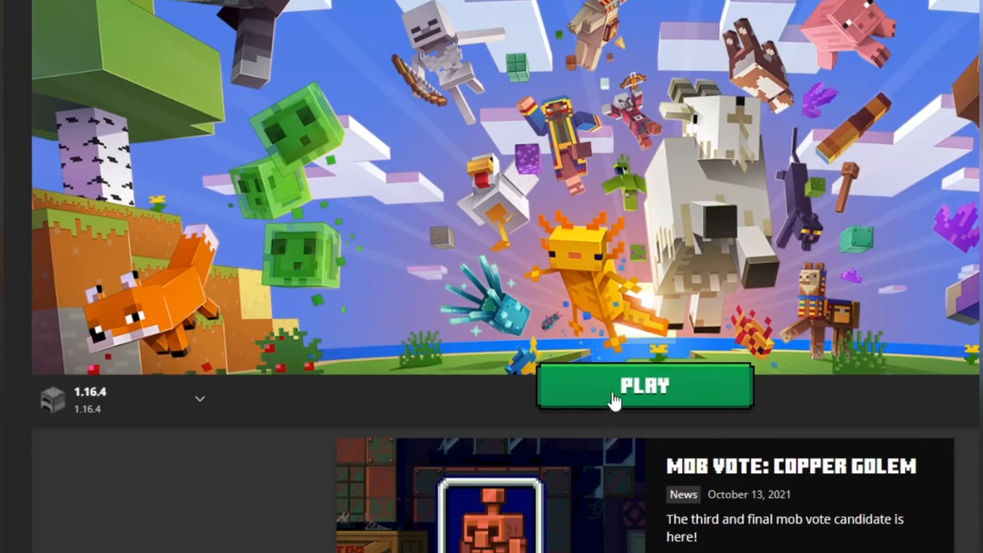
# Launch the game, then open Multiplayer's Direct Connection screen.
pyautogui.click(643, 387)
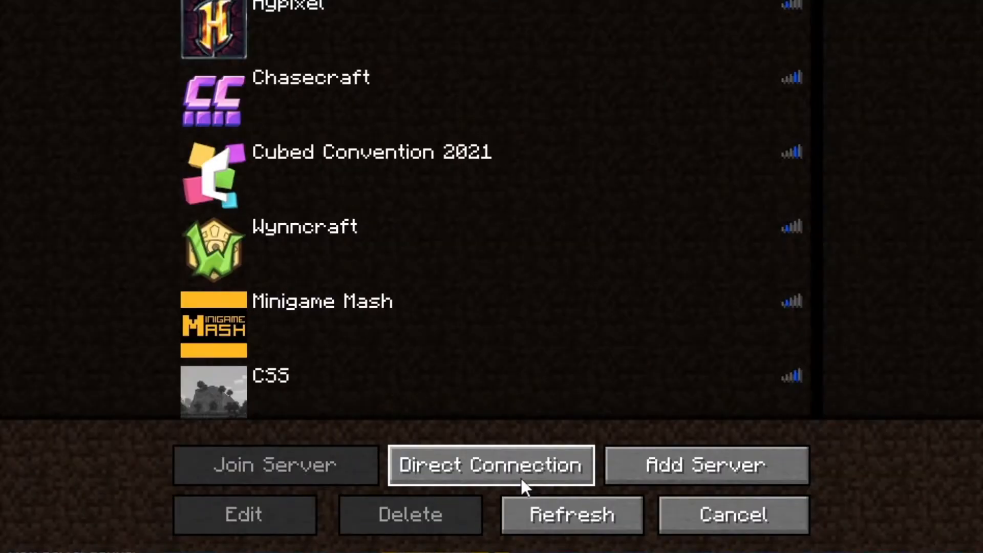
pyautogui.click(493, 465)
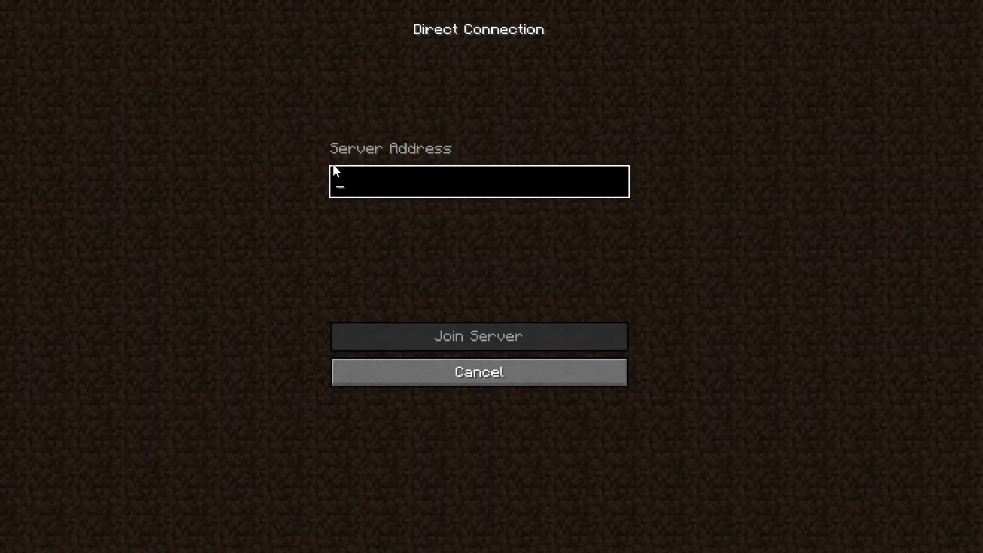
pyautogui.moveTo(353, 169)
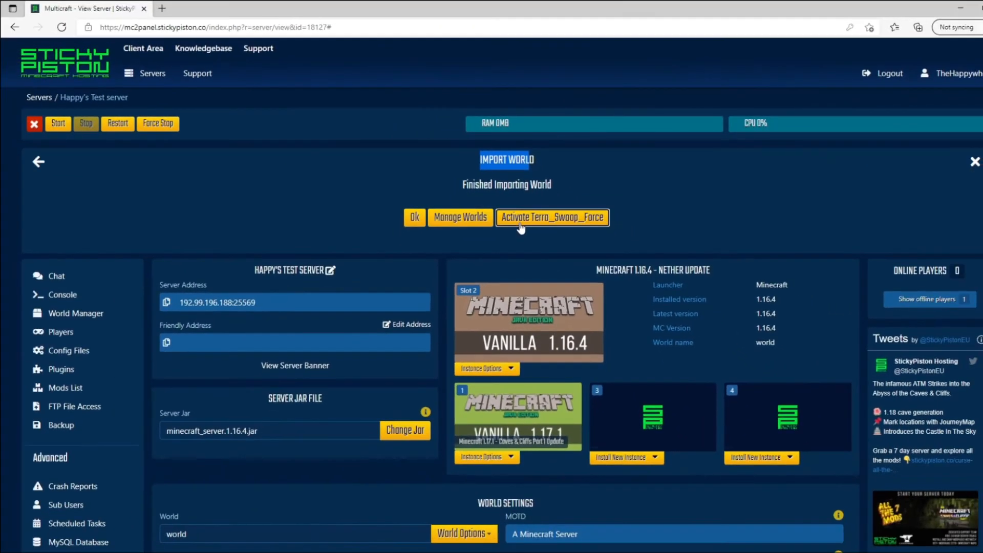
# Activate the imported Terra_Swoop_Force world in the Import World panel.
pyautogui.click(552, 217)
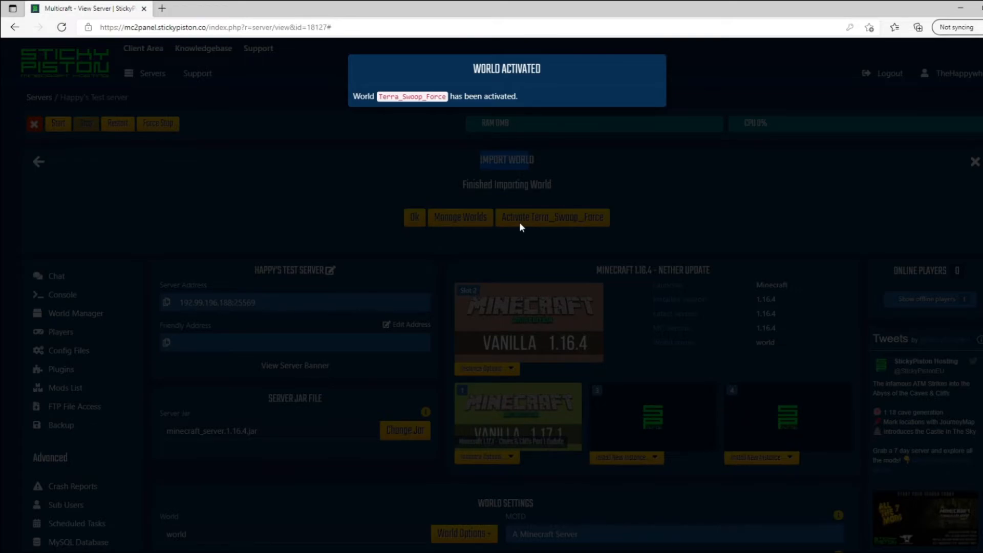
pyautogui.click(414, 217)
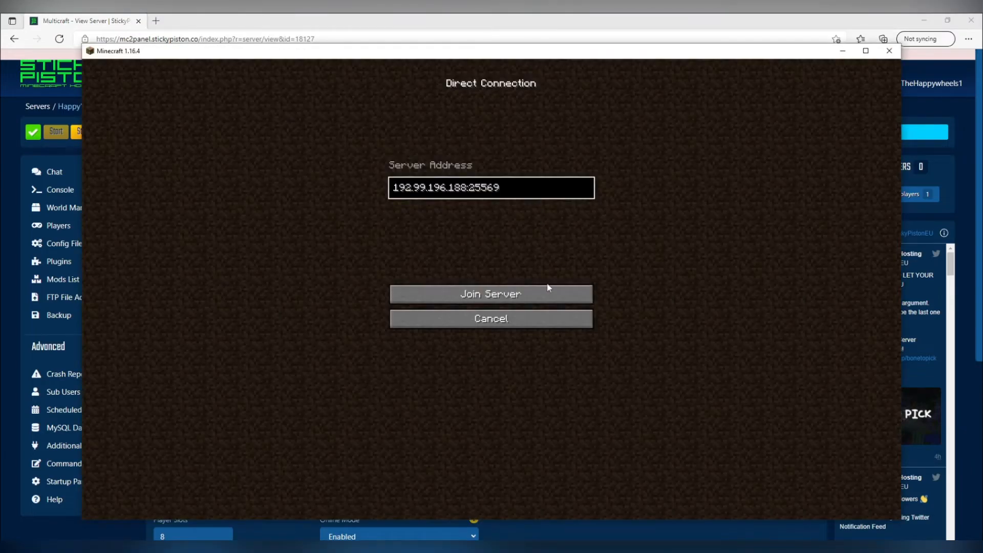
# Join the server at 192.99.196.188:25569 and accept its resource pack.
pyautogui.click(491, 293)
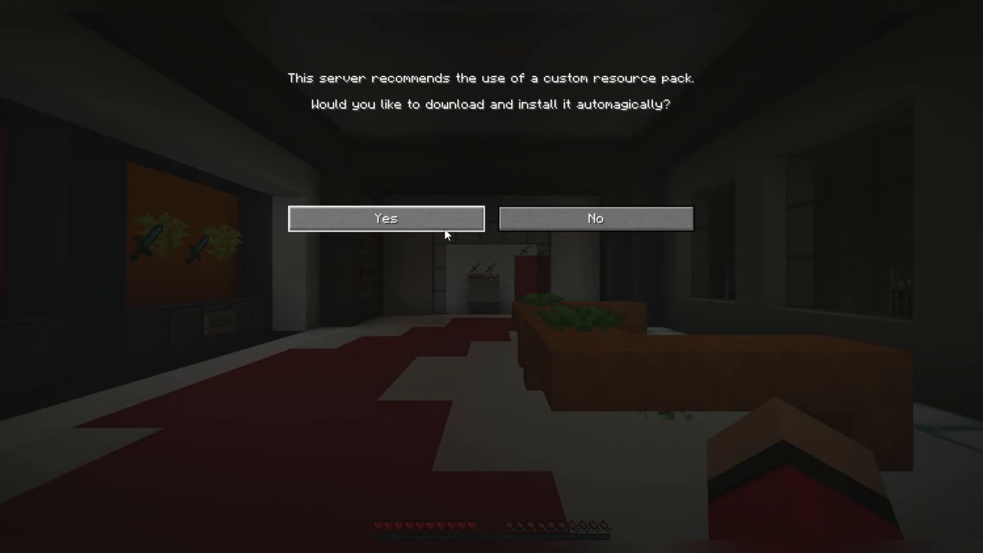
pyautogui.click(386, 219)
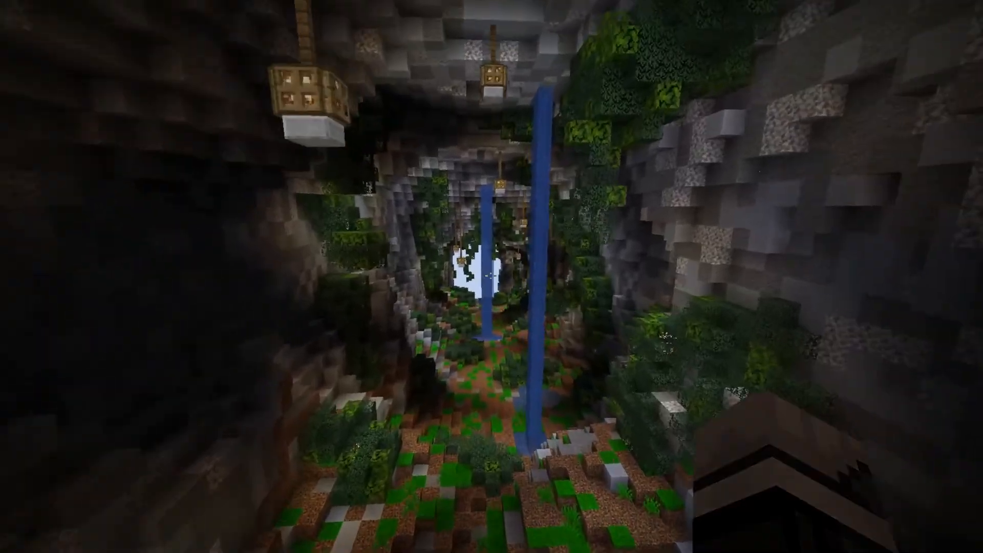